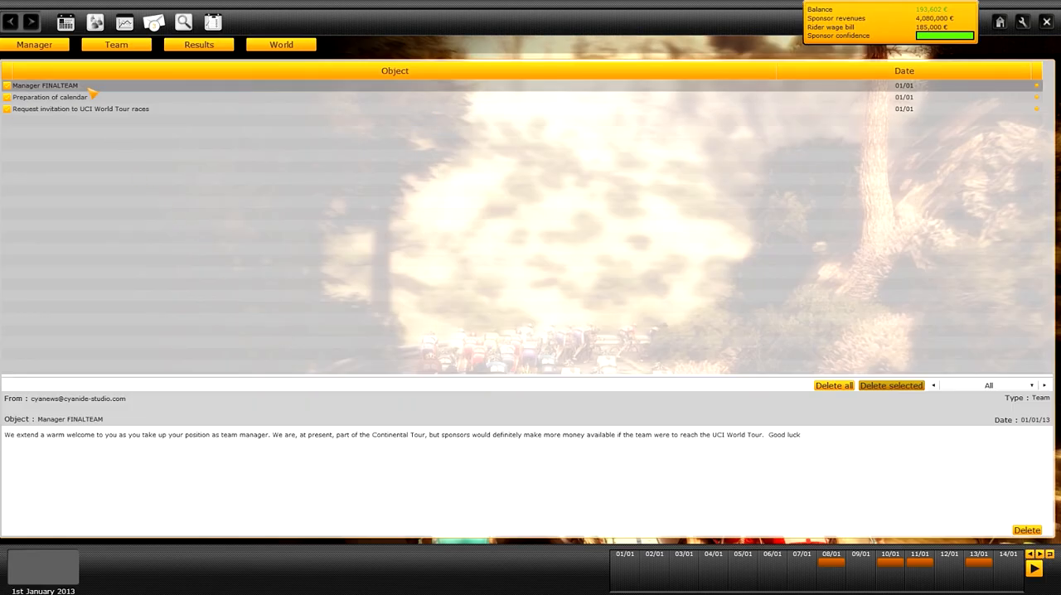
Bring up the FINALTEAM rider roster from the Team menu.
click(116, 44)
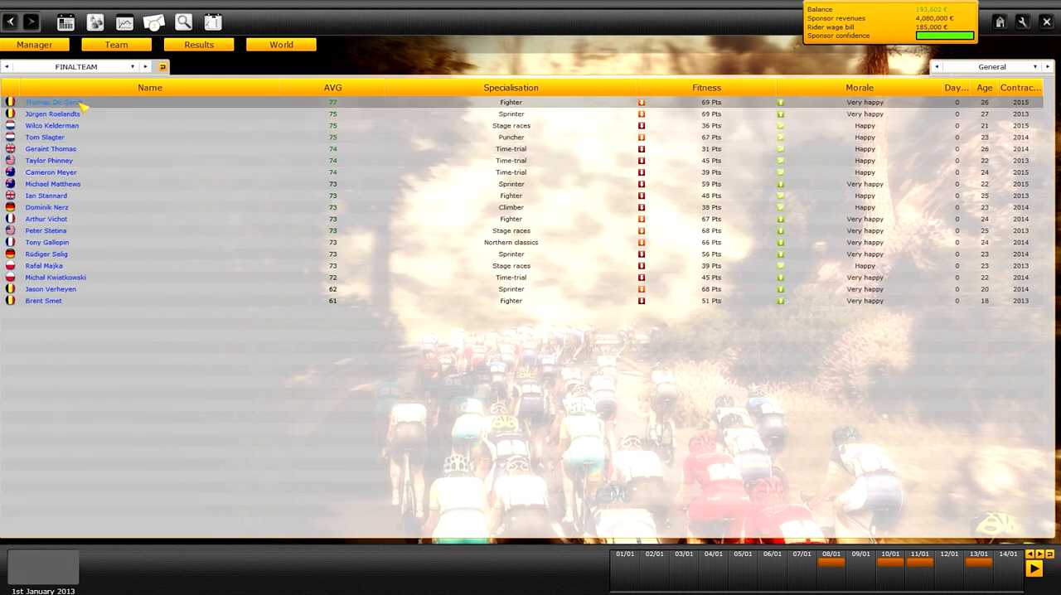
View the first rider's career profile and advance through teammates up to Michael Matthews.
double_click(53, 103)
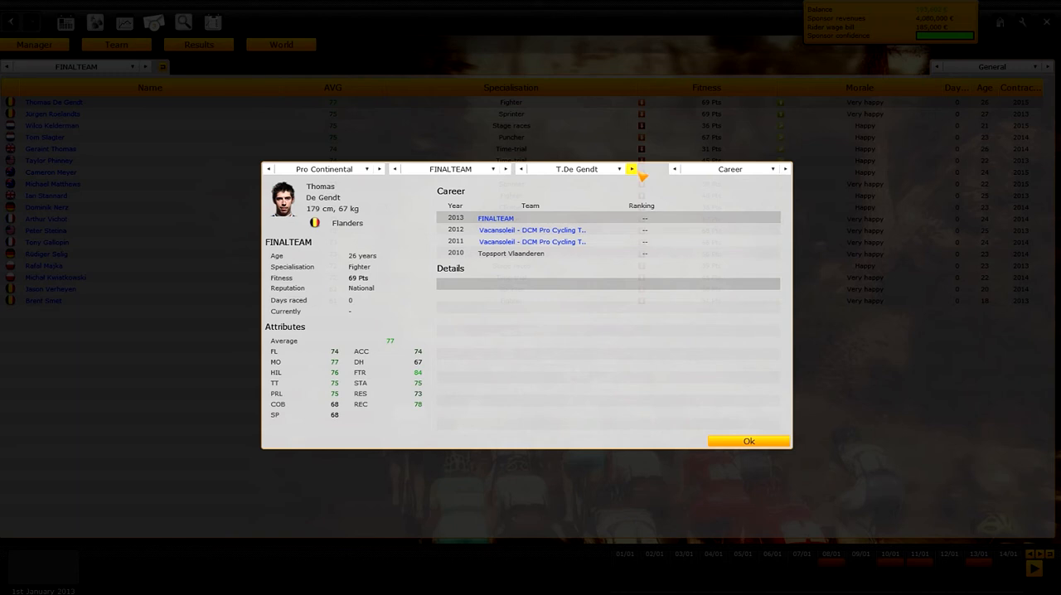
click(631, 169)
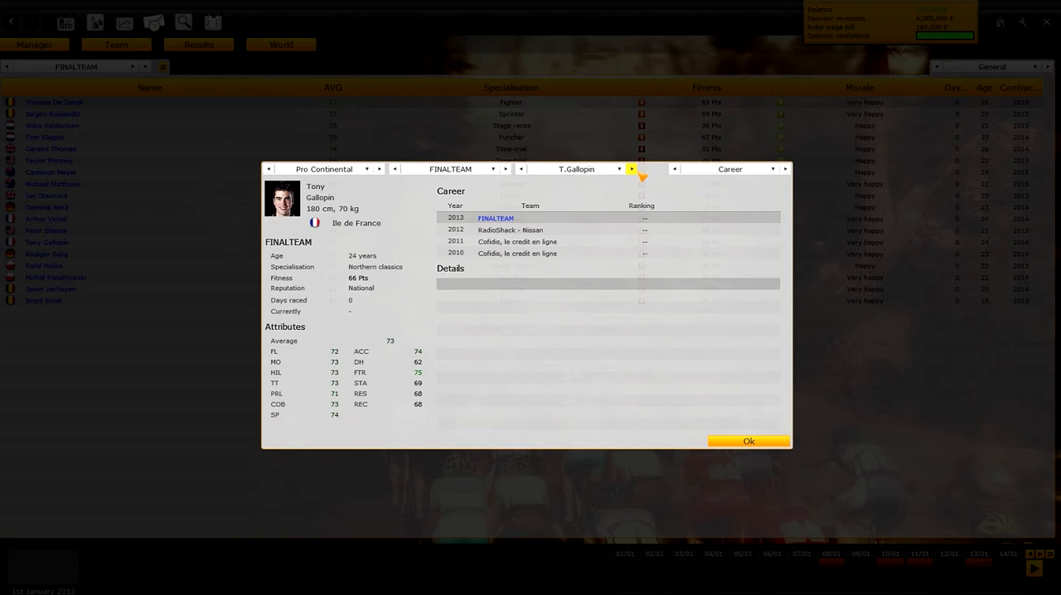
click(630, 170)
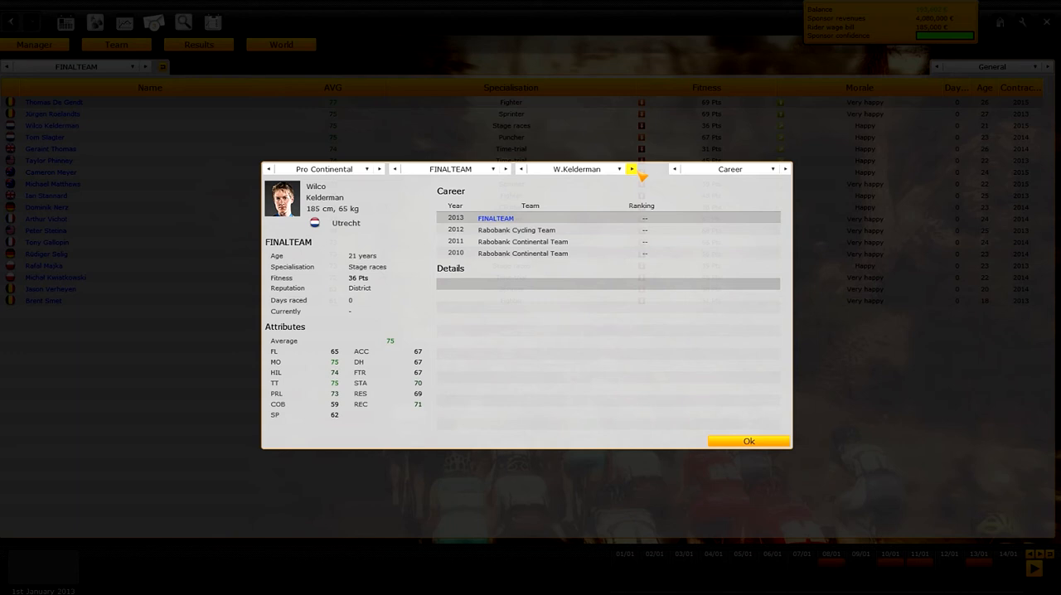
click(630, 169)
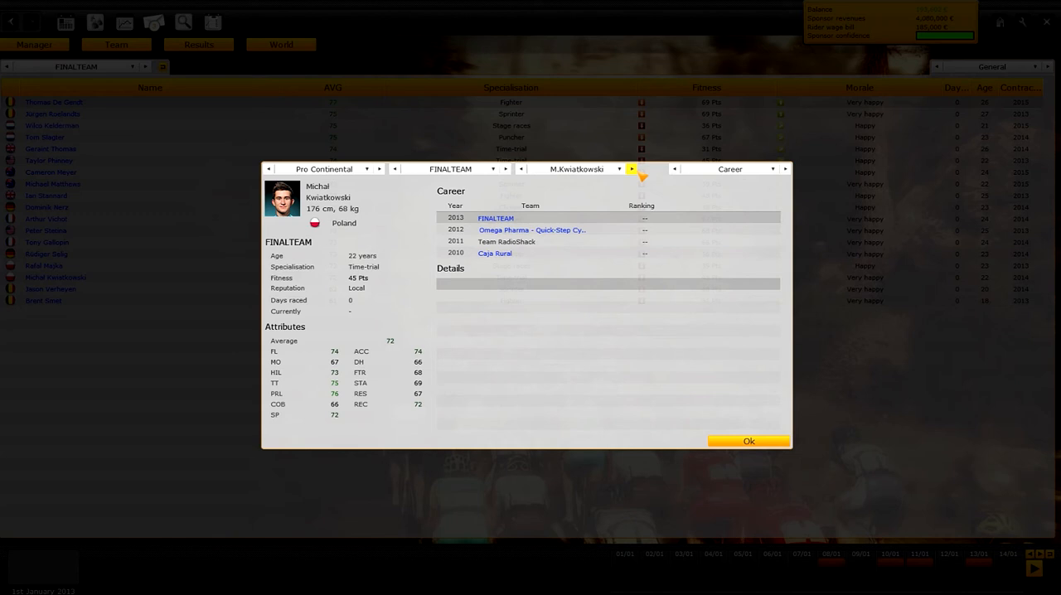
click(631, 169)
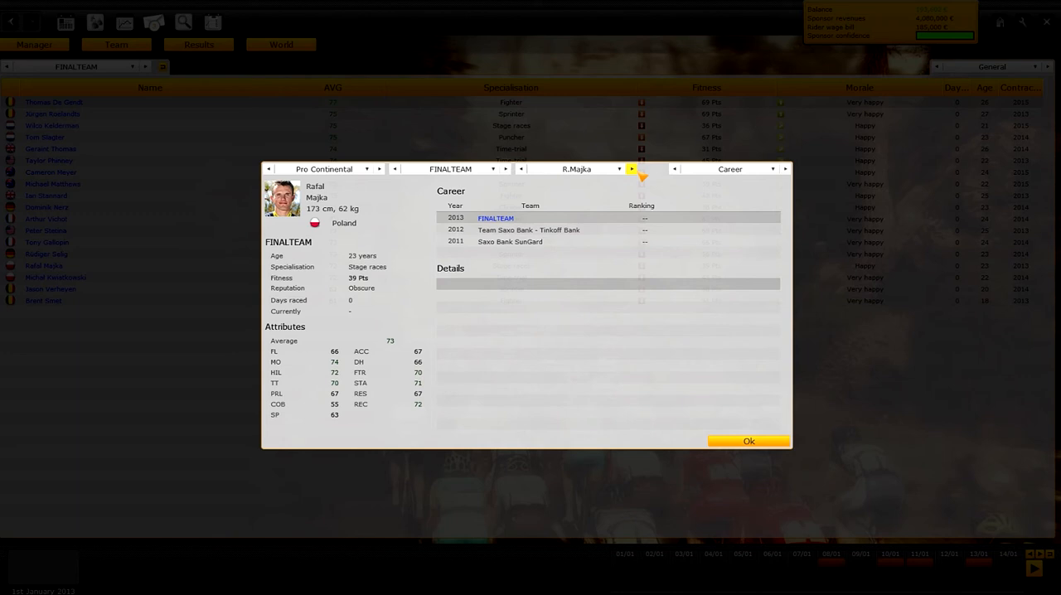
click(630, 169)
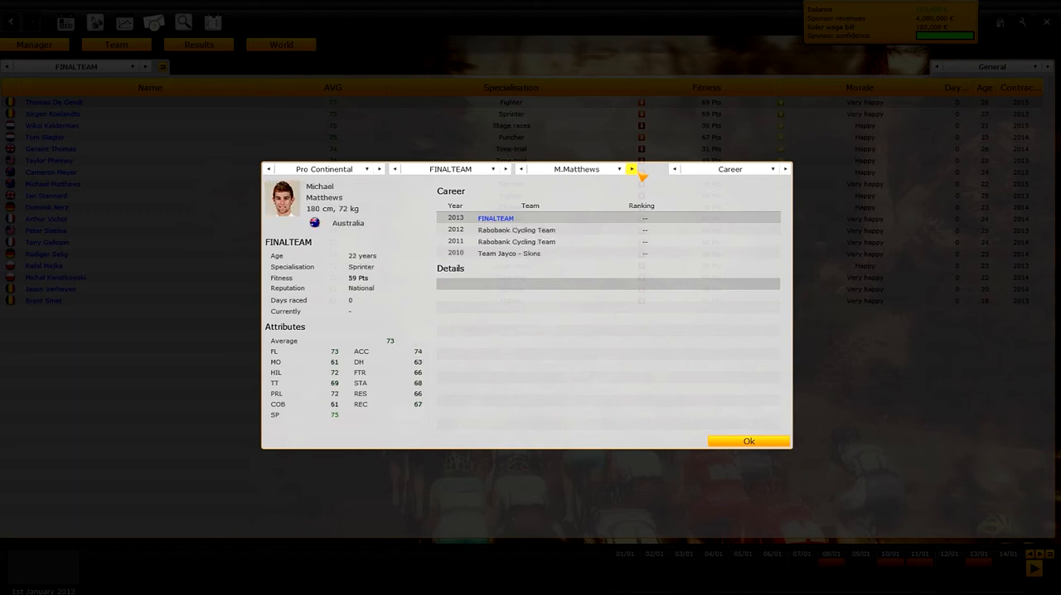
Advance past Meyer, Nerz, Phinney and Roelandts to Rüdiger Selig's career profile.
click(631, 169)
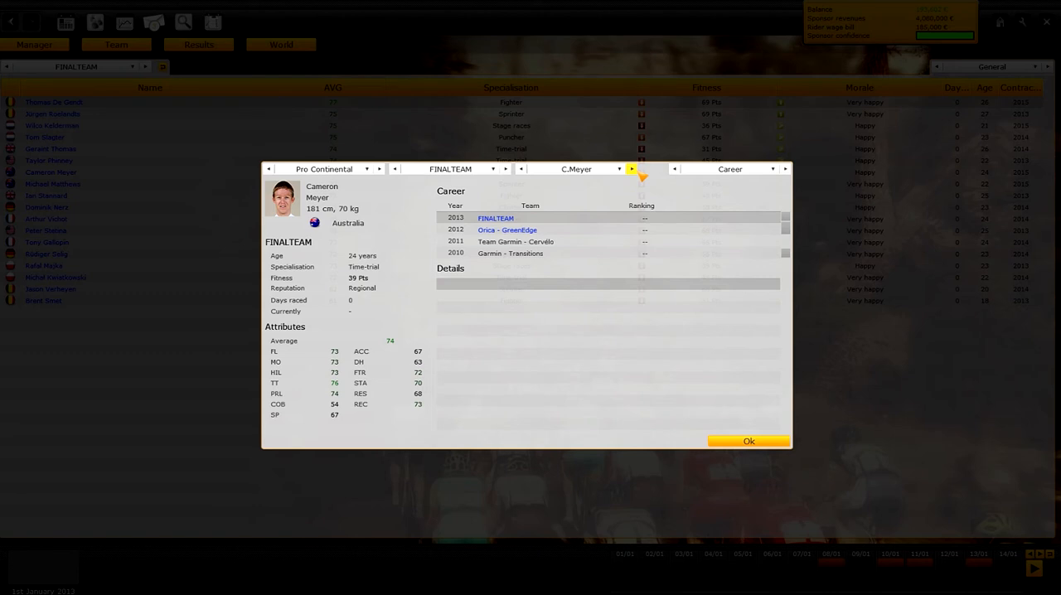
click(632, 169)
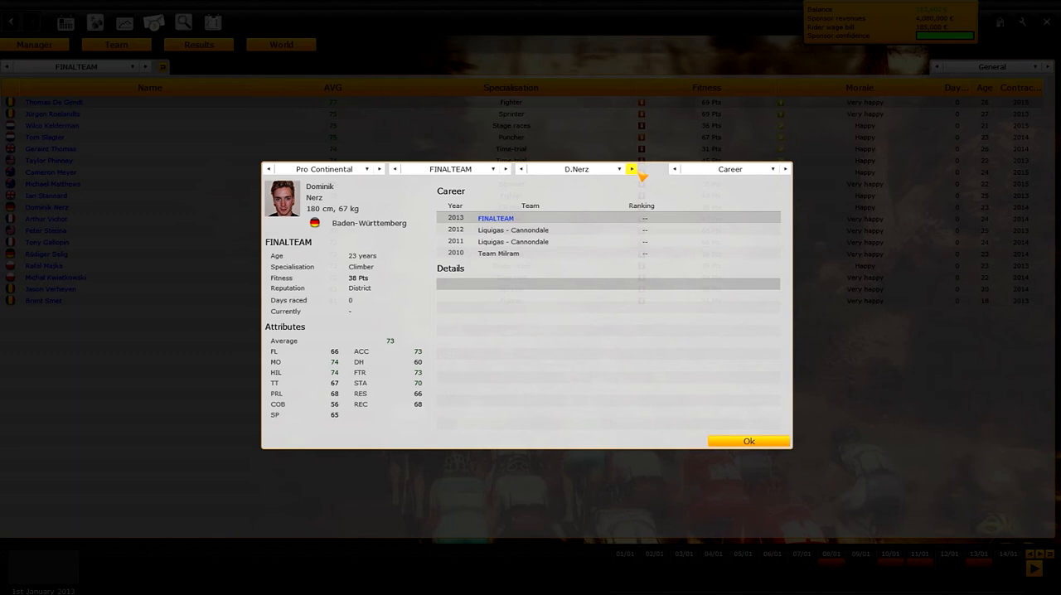
click(632, 169)
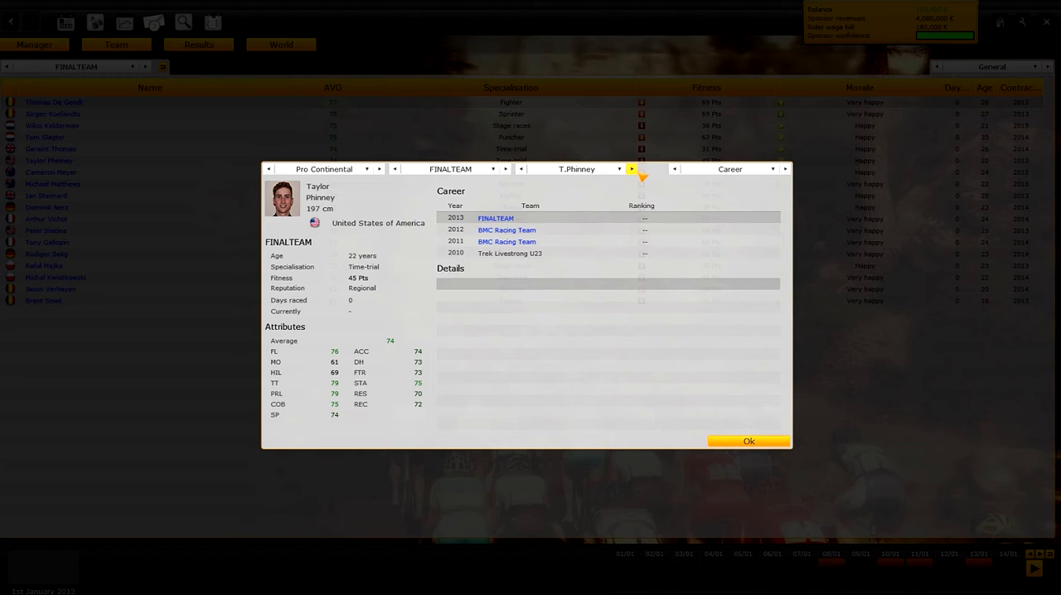
click(633, 170)
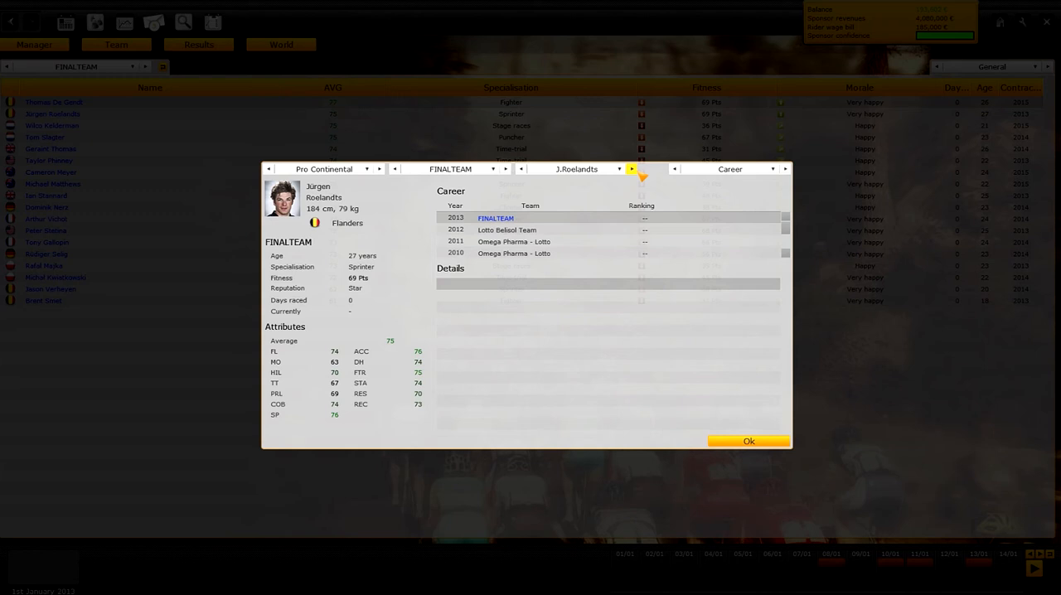
click(630, 169)
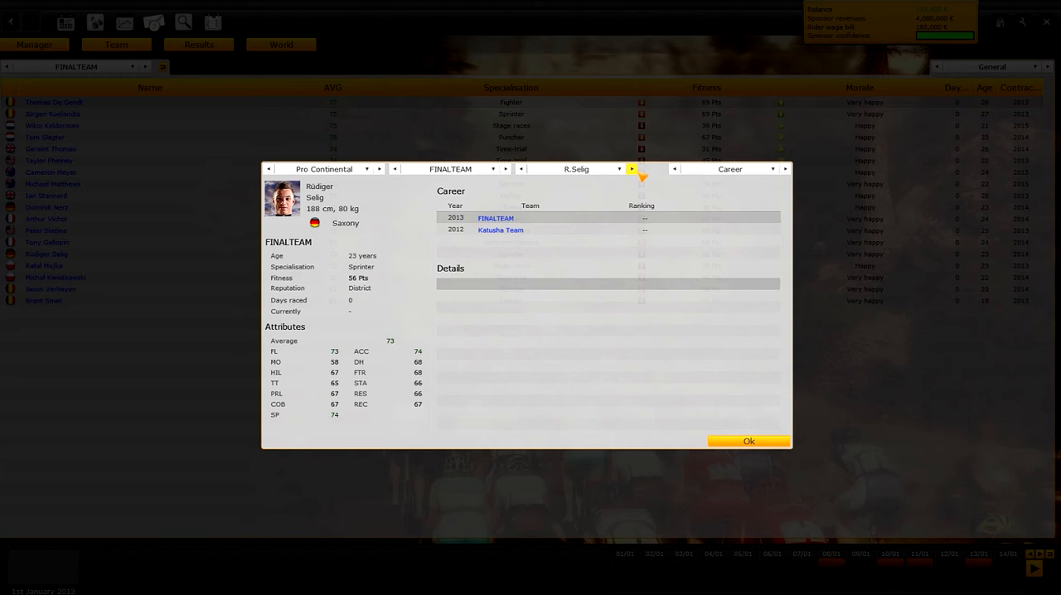
click(630, 169)
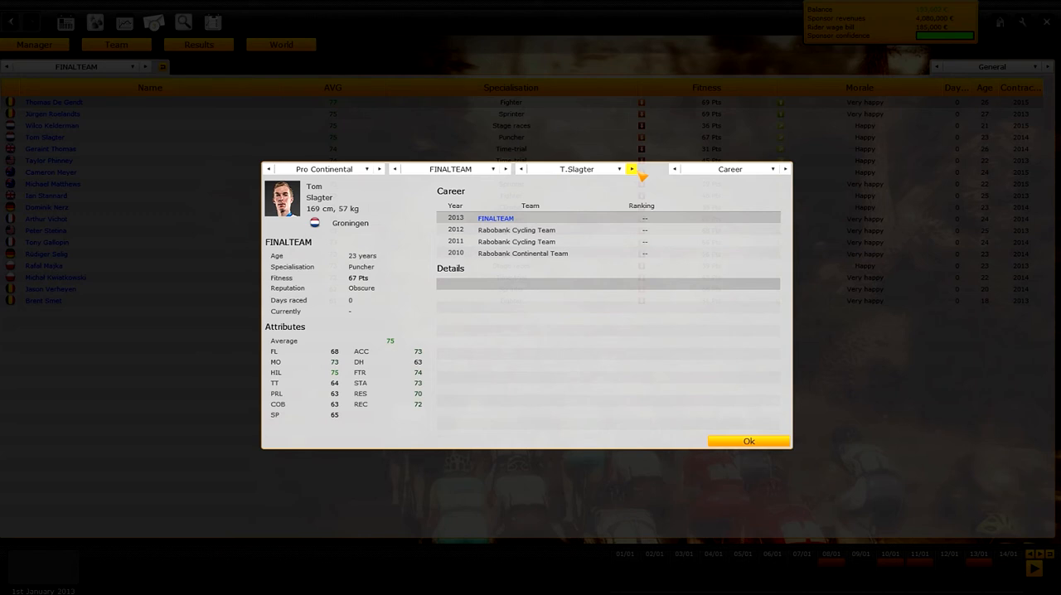
click(640, 169)
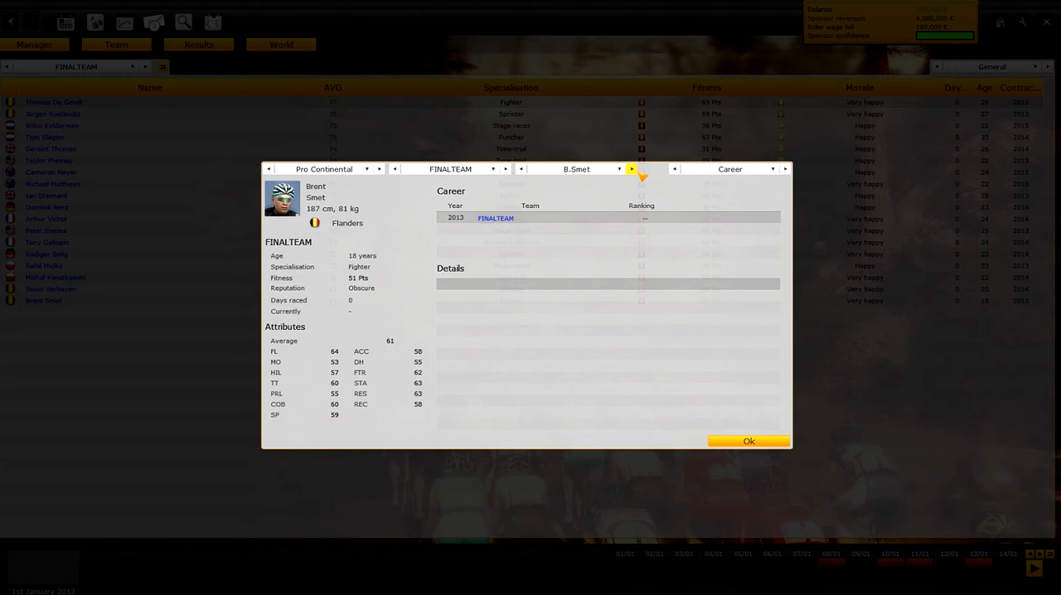
mouse_move(677, 170)
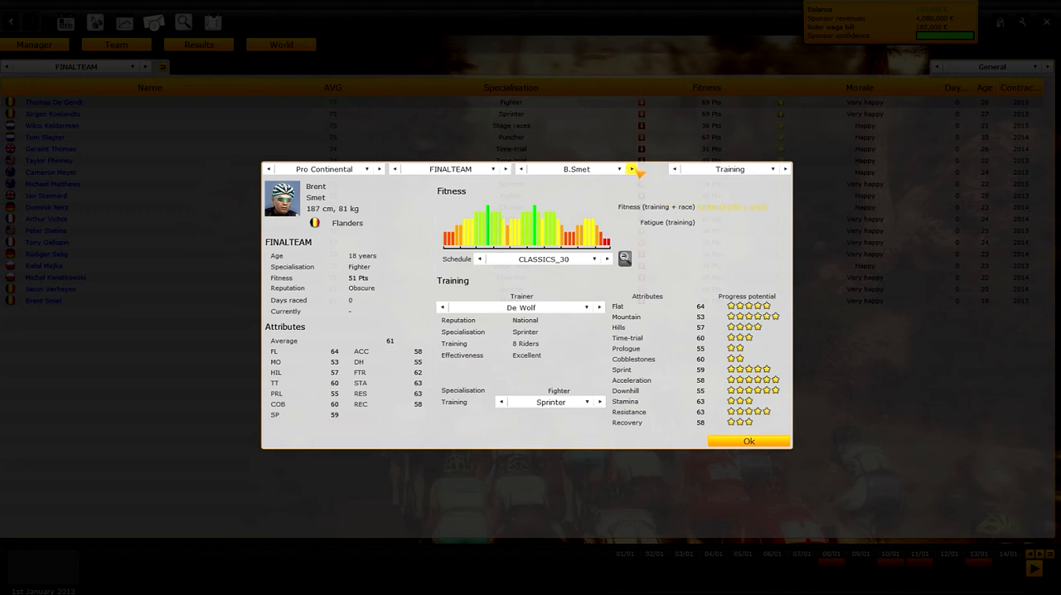
Move on via Ian Stannard to Peter Stetina's career profile.
click(639, 169)
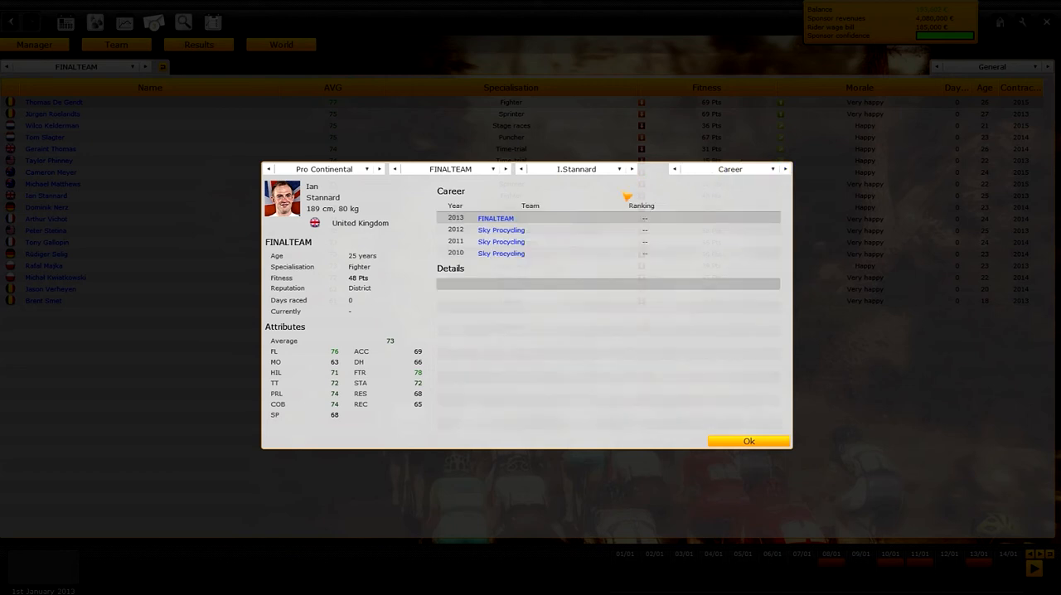
mouse_move(613, 156)
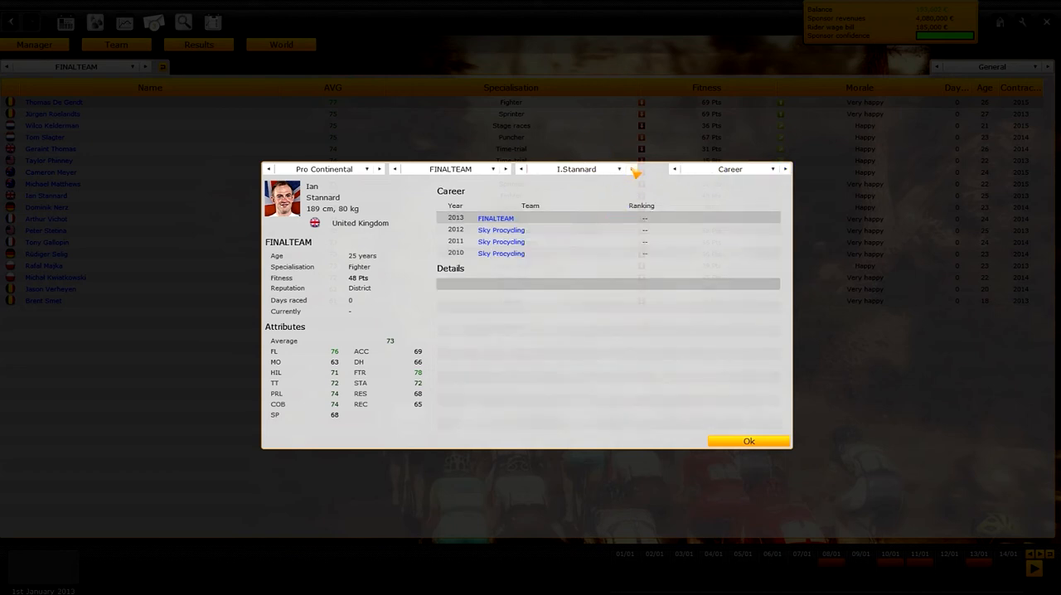
click(634, 169)
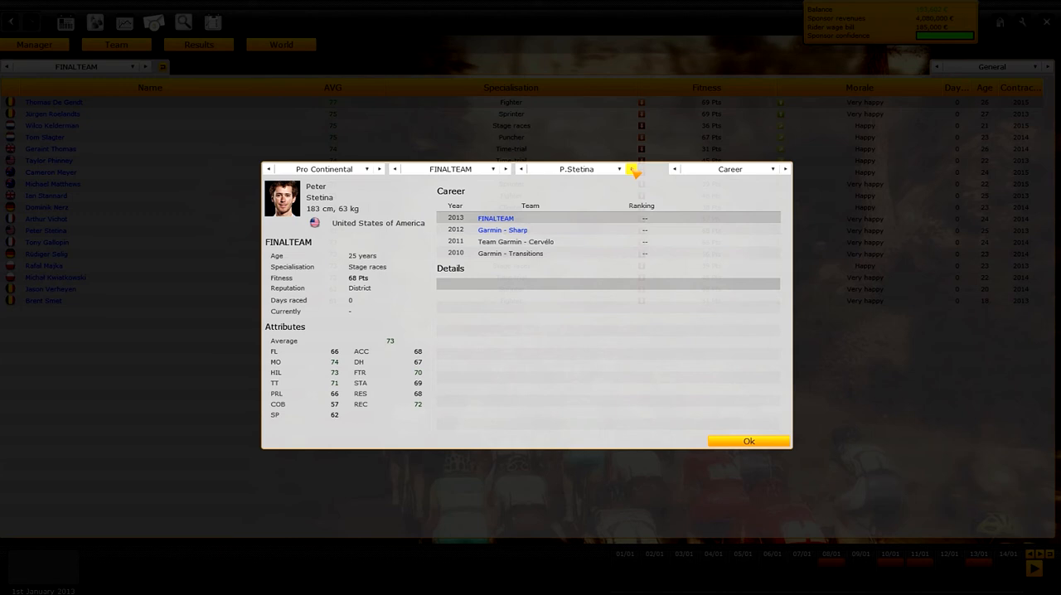
mouse_move(635, 172)
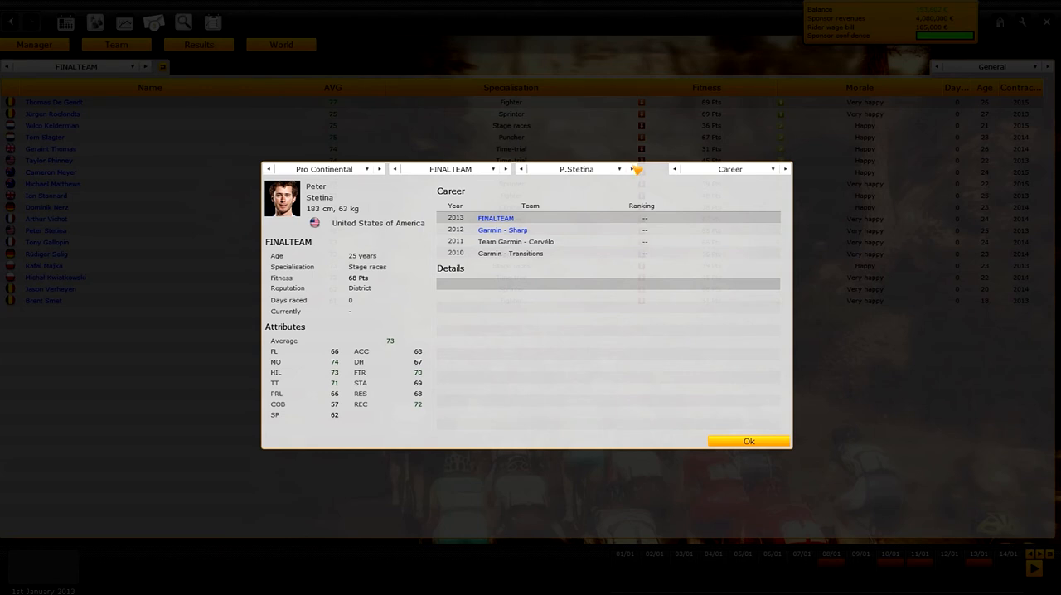
Browse Geraint Thomas, Jasion Verheyen and Arthur Vichot's profiles, reaching the sponsor page.
click(633, 169)
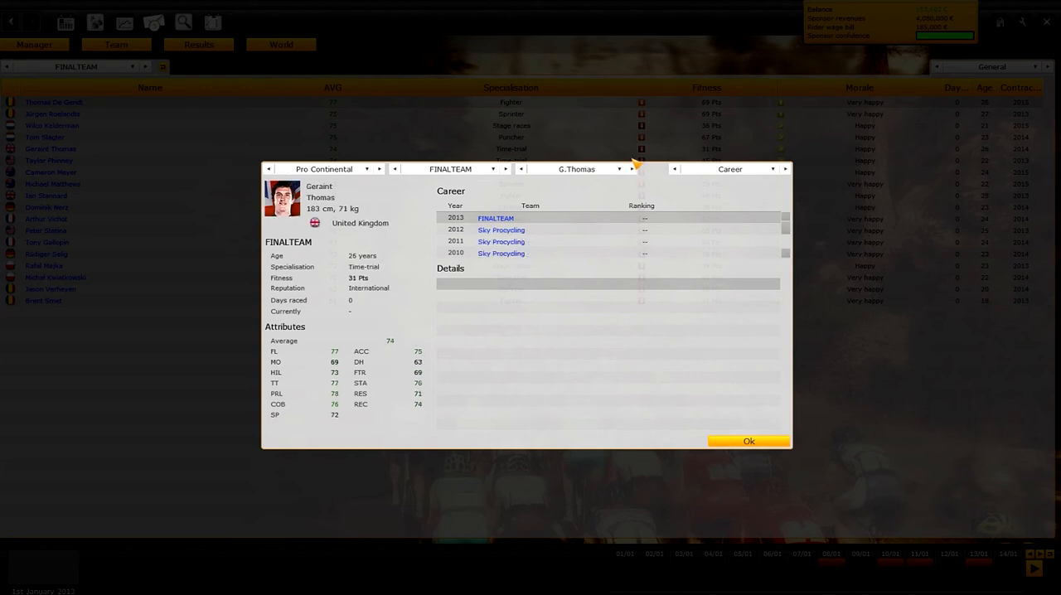
mouse_move(379, 391)
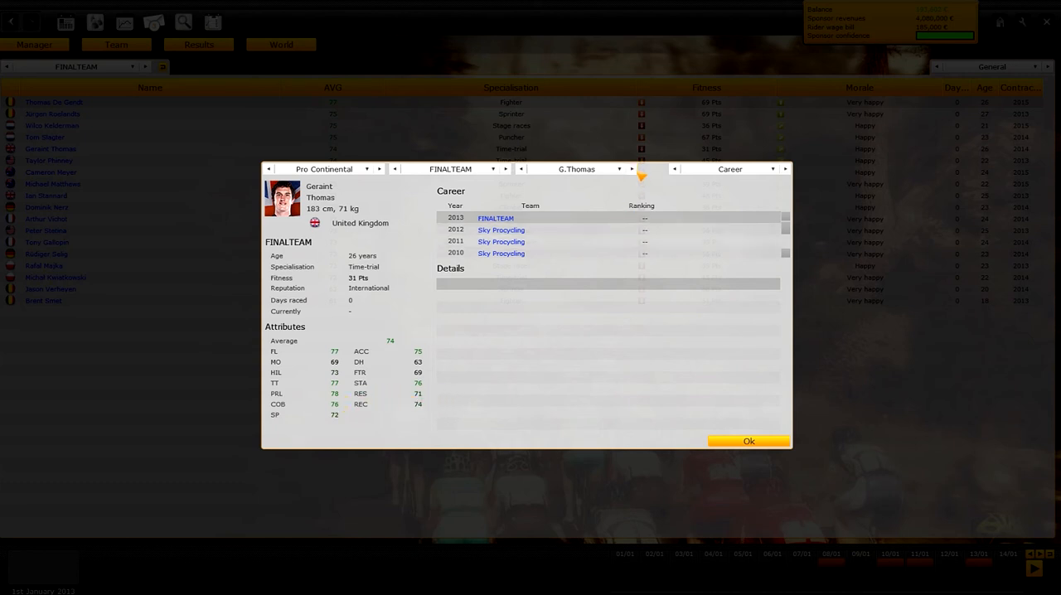
click(632, 169)
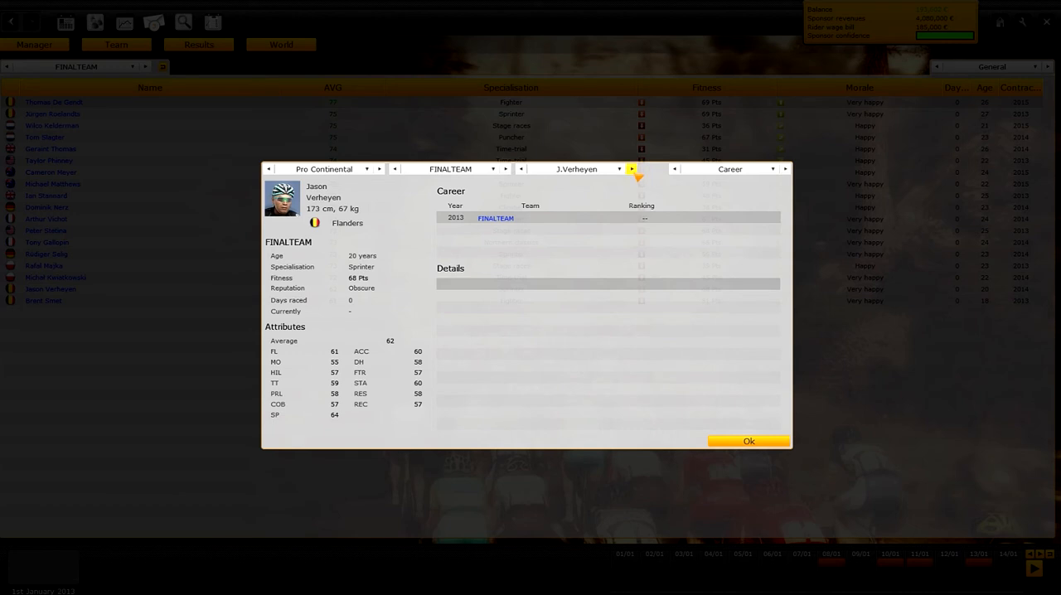
click(634, 170)
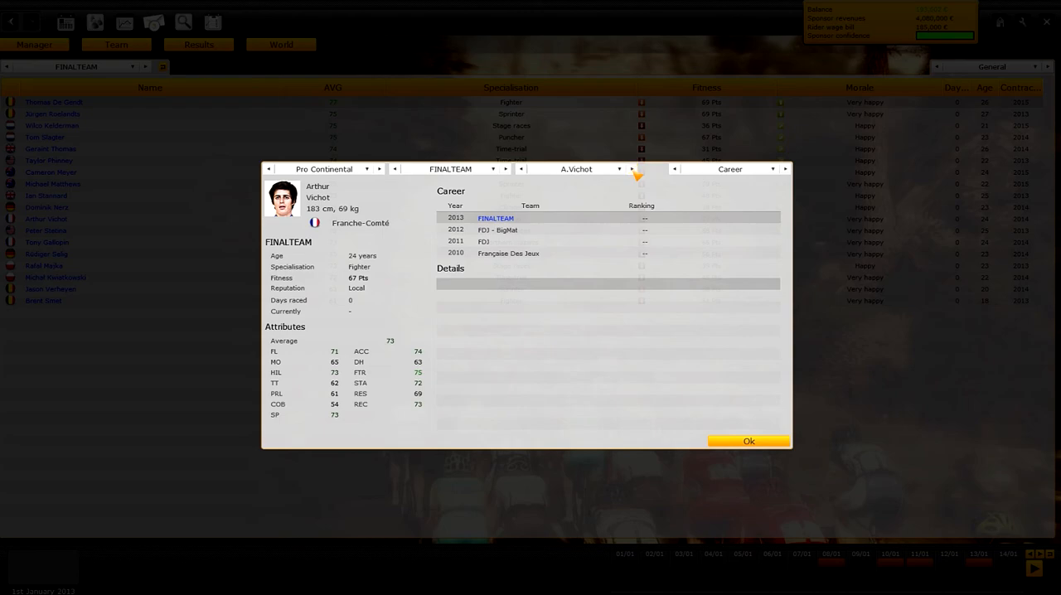
click(745, 441)
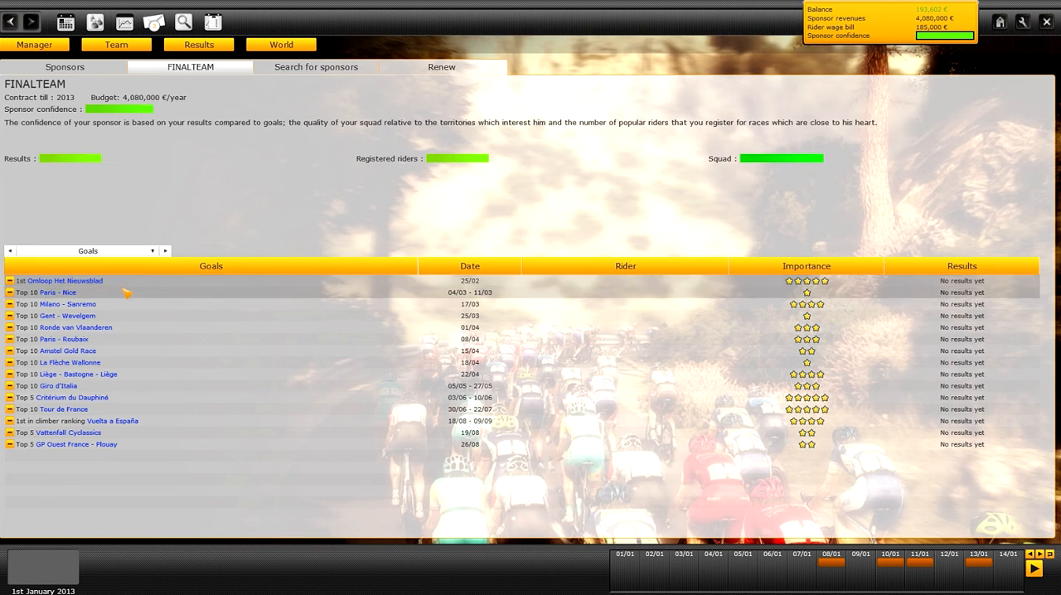
mouse_move(139, 313)
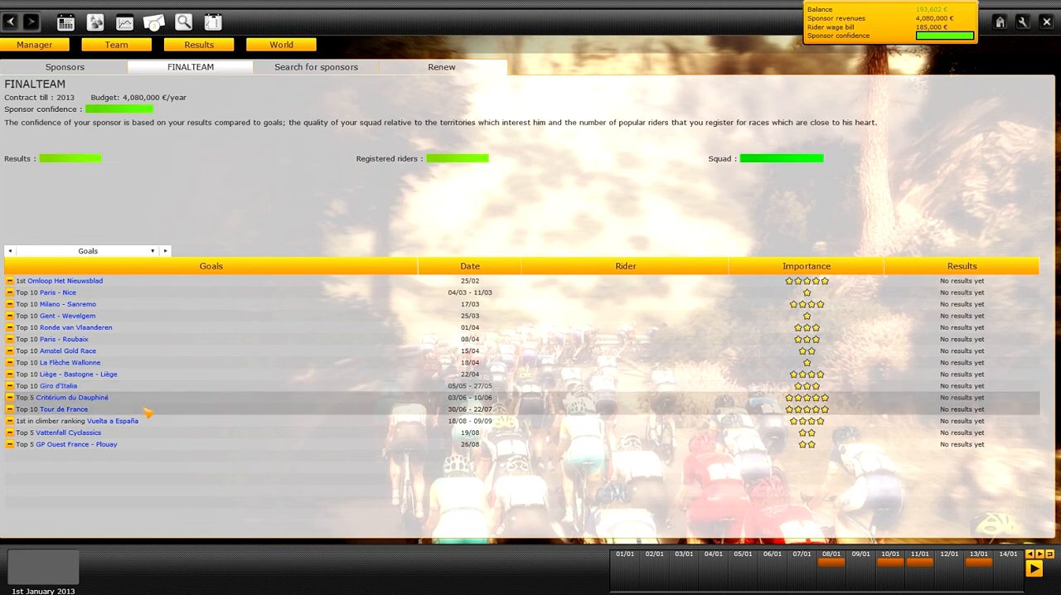
mouse_move(159, 424)
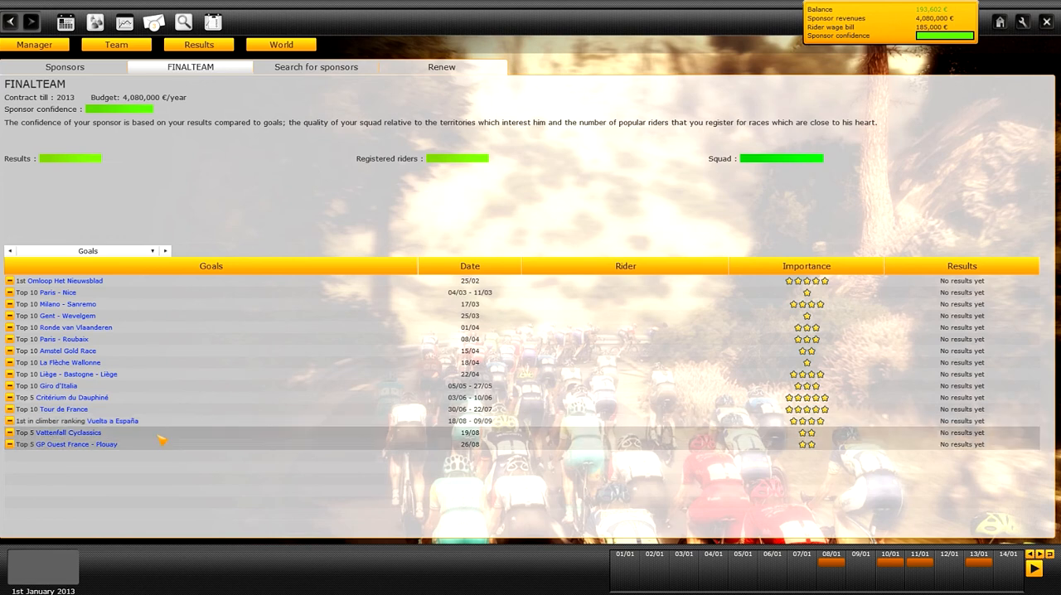
Go to the sponsor-search page after reading the FINALTEAM season goals.
click(315, 67)
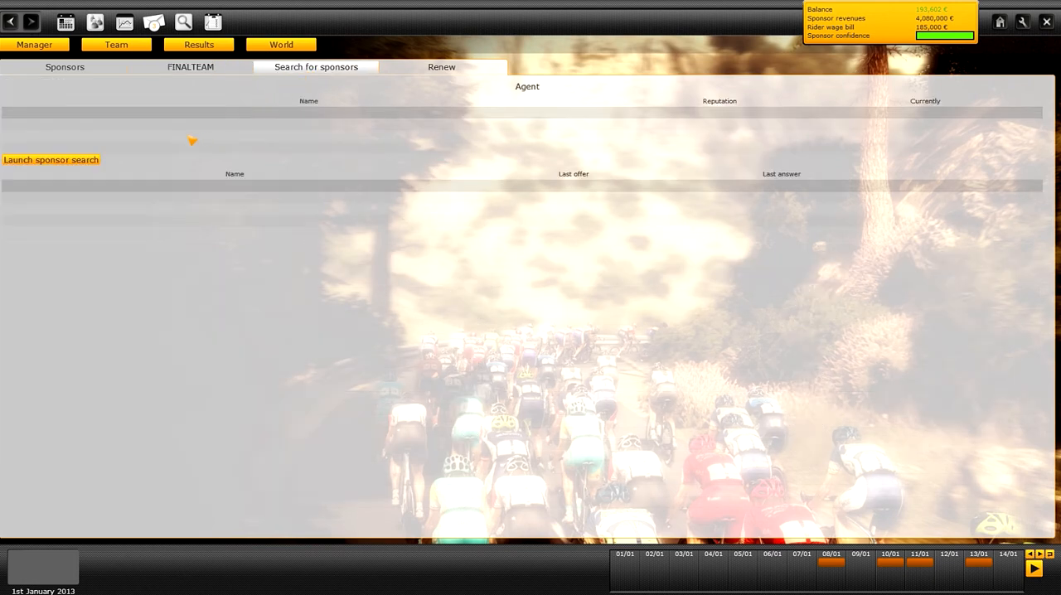
Launch a sponsor search for the Belgium region, then cancel it.
click(49, 159)
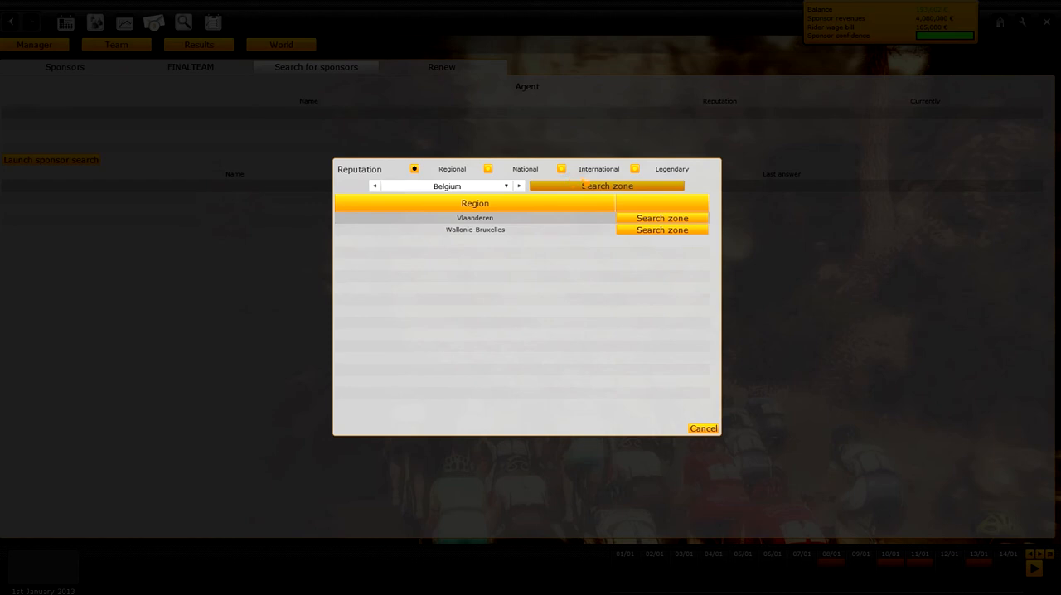
click(634, 169)
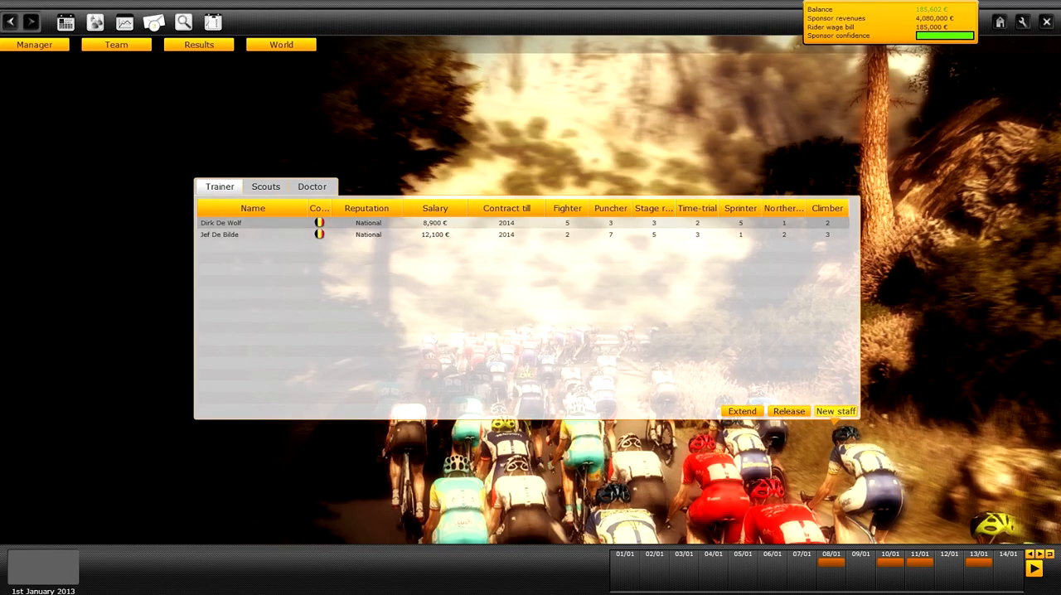
Hire Italian regional trainer Michele Bartoli from the available staff list, after checking Enrico Zaina.
click(835, 411)
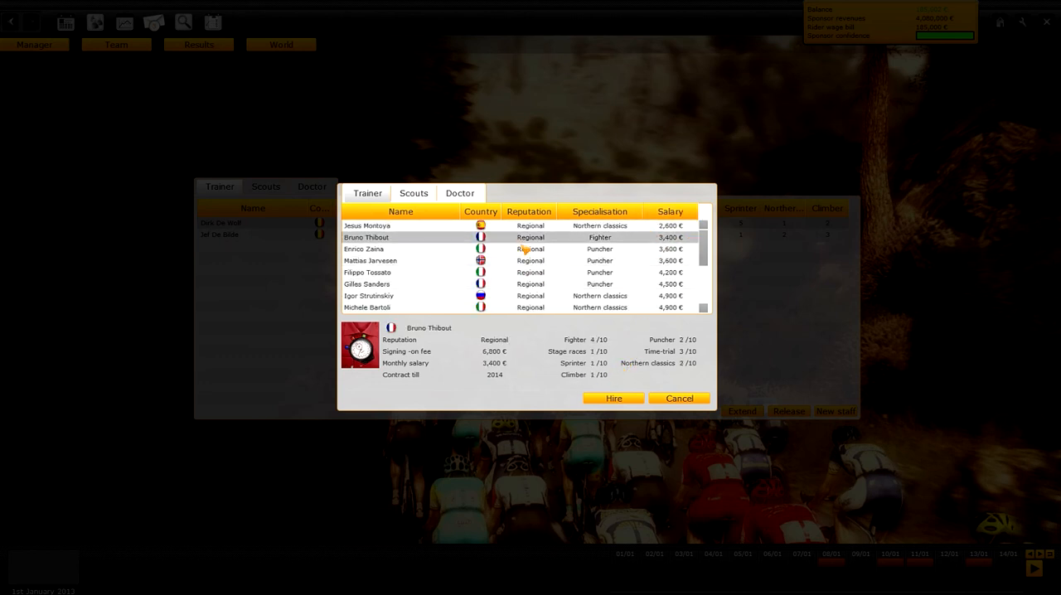
click(363, 249)
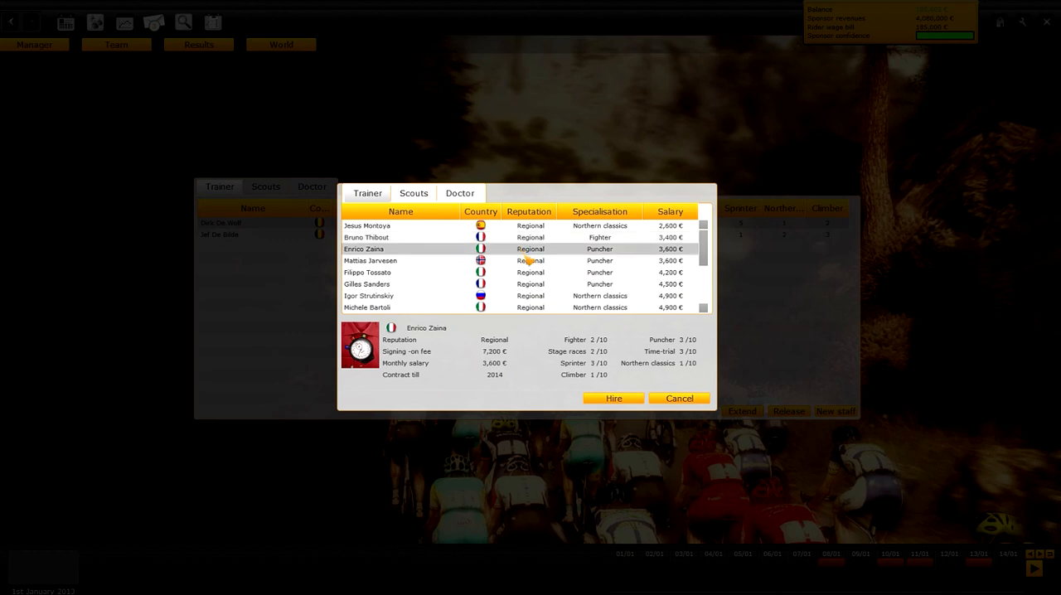
scroll(down, 3)
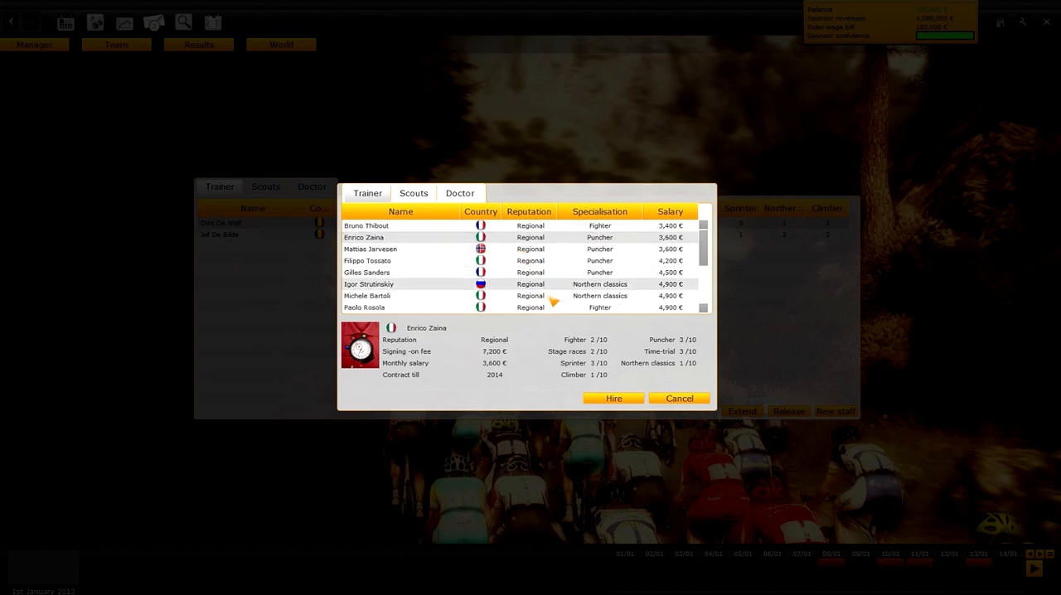
scroll(down, 3)
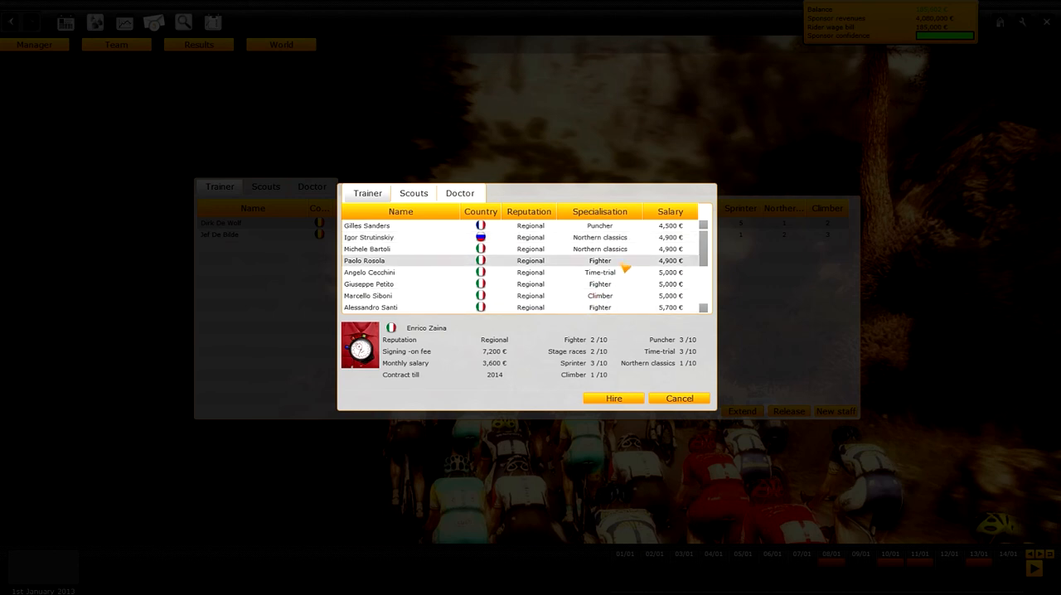
click(368, 248)
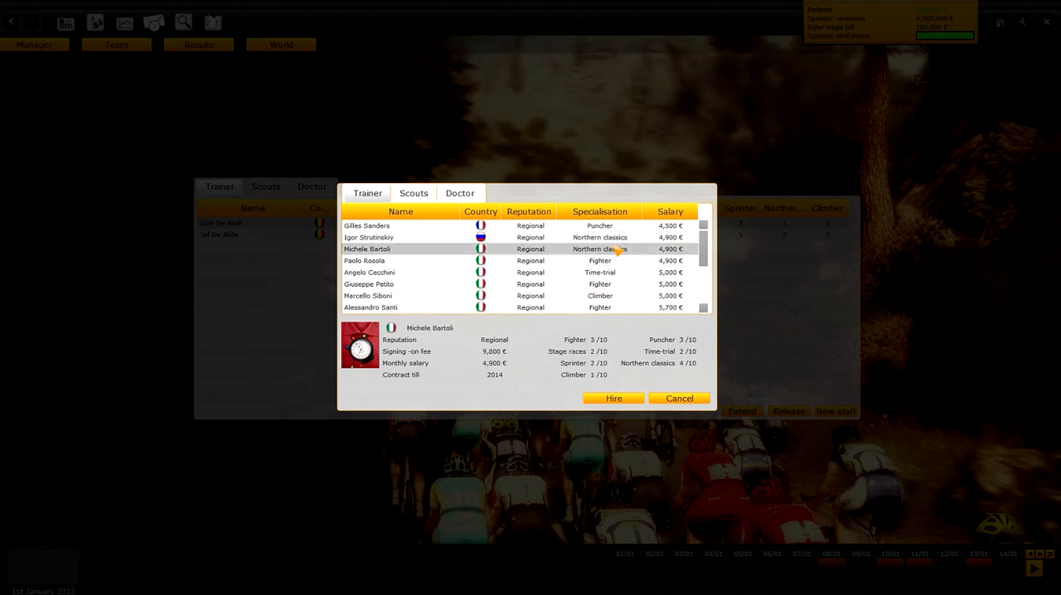
click(614, 398)
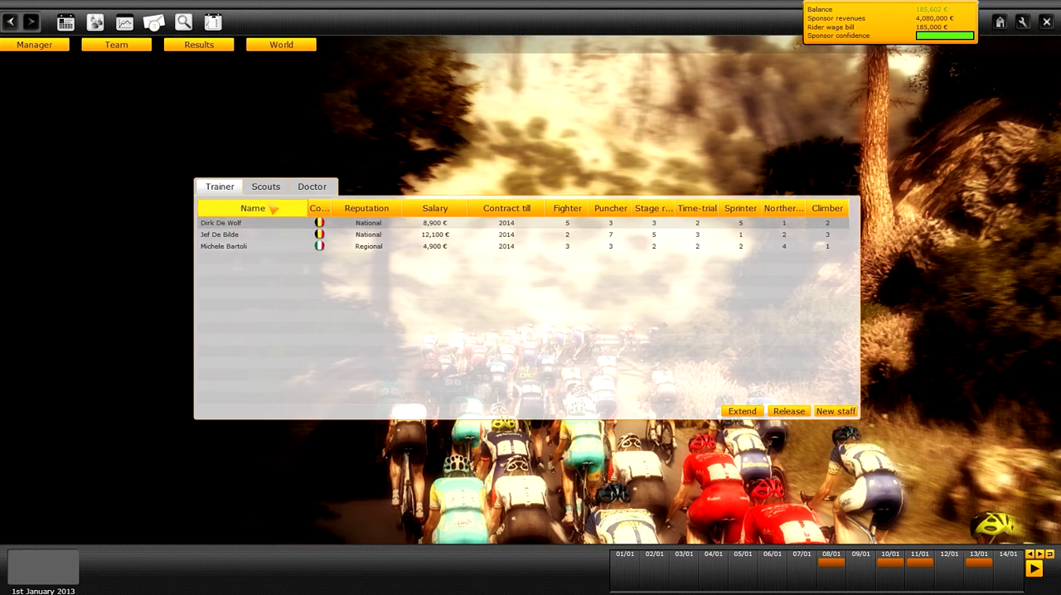
Show the squad's Trainers view, with Bartoli coaching Smet and Verheyen.
click(116, 43)
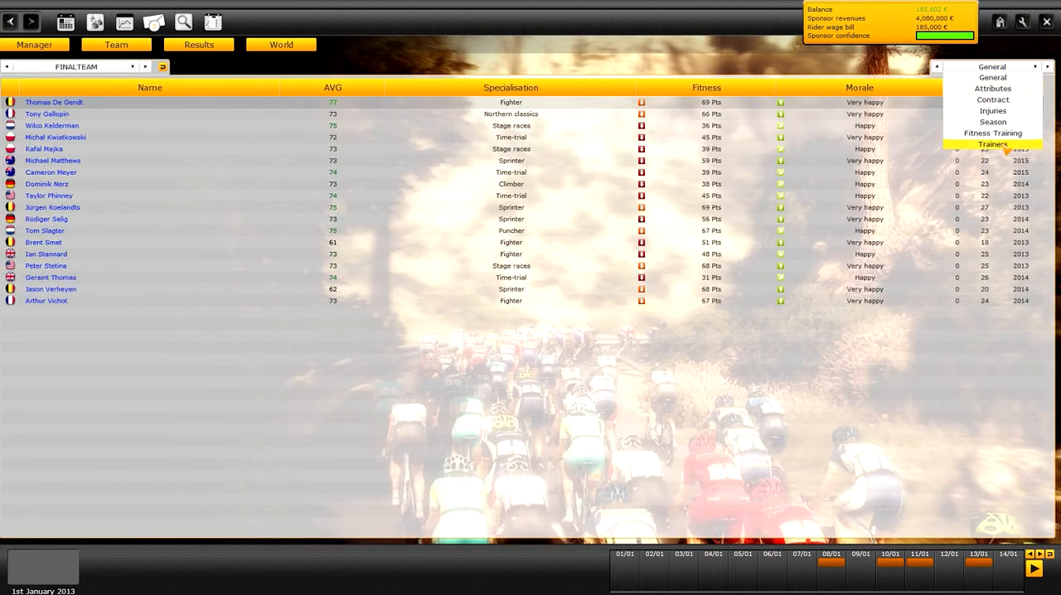
click(991, 143)
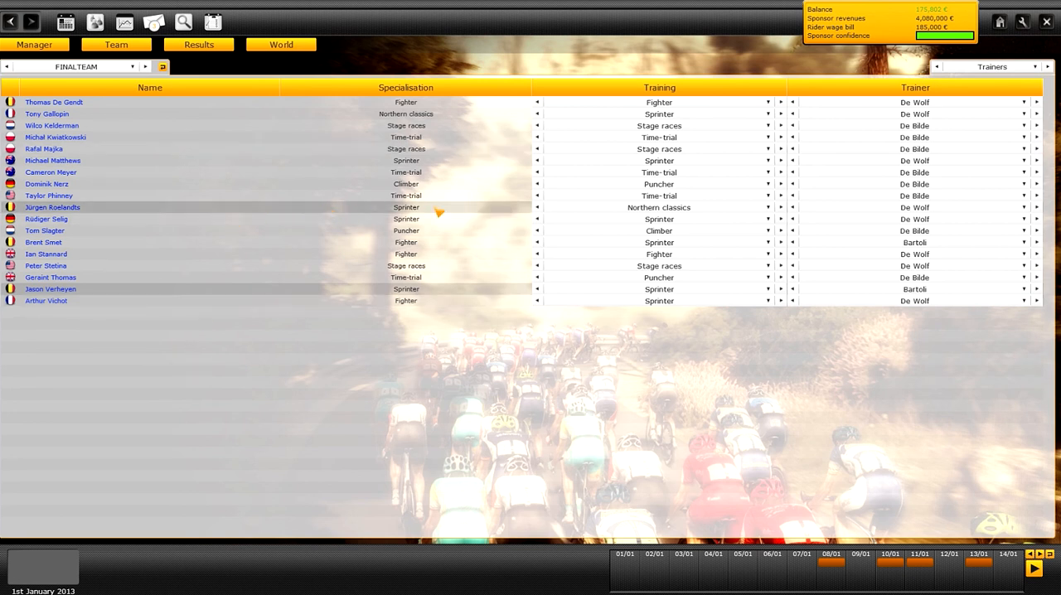
mouse_move(307, 253)
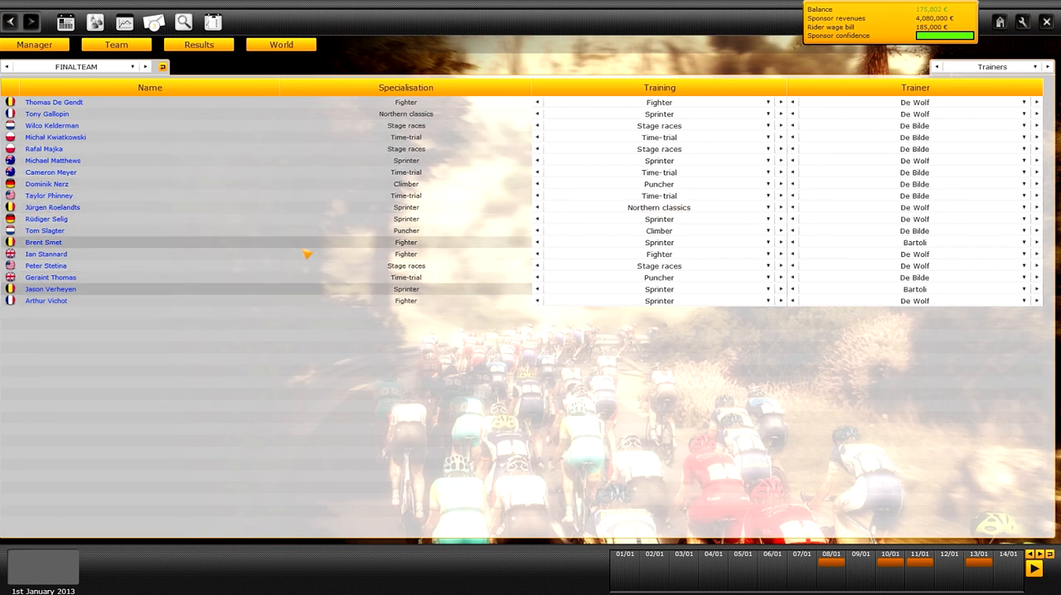
click(116, 43)
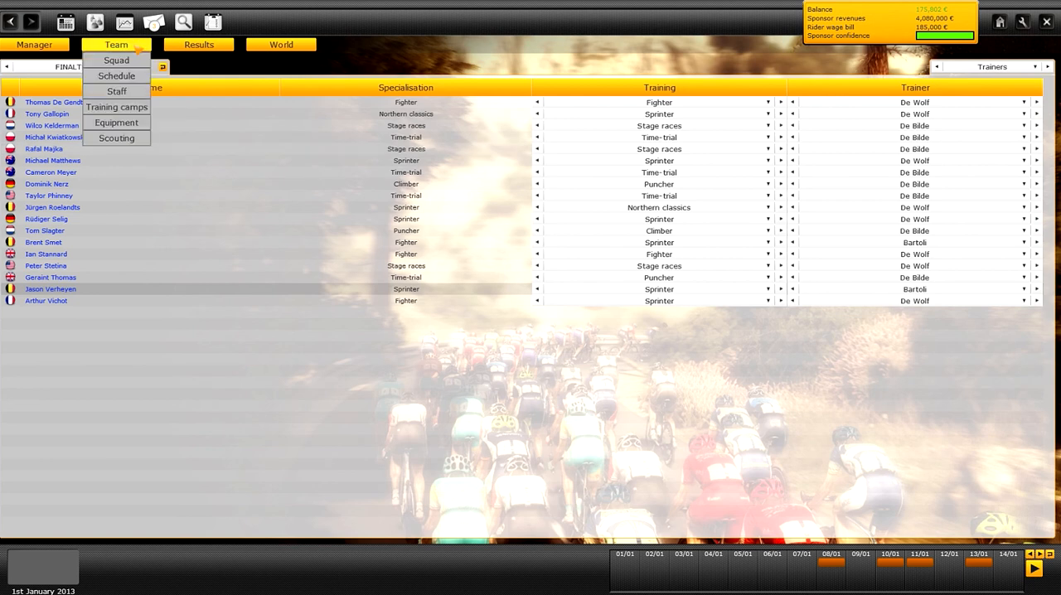
Send scout Thierry Bock to the Flanders region from the scouting map.
click(116, 138)
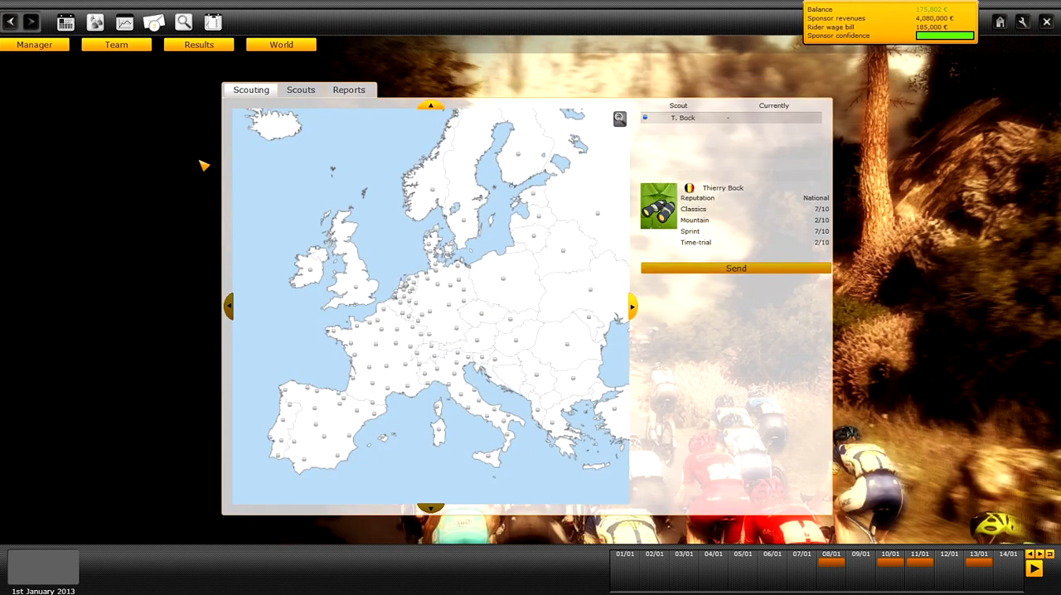
mouse_move(379, 123)
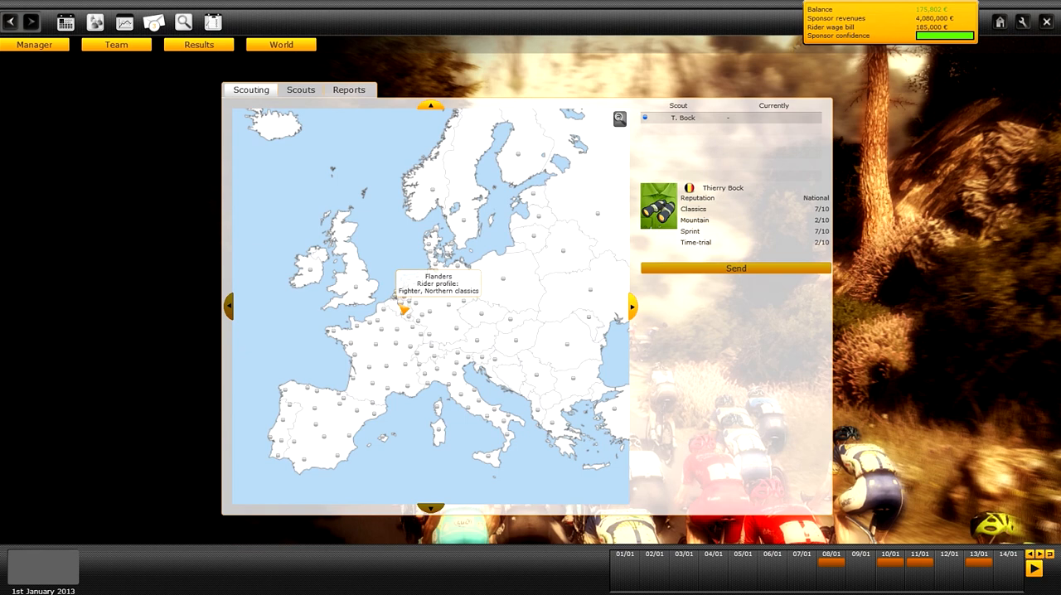
mouse_move(411, 311)
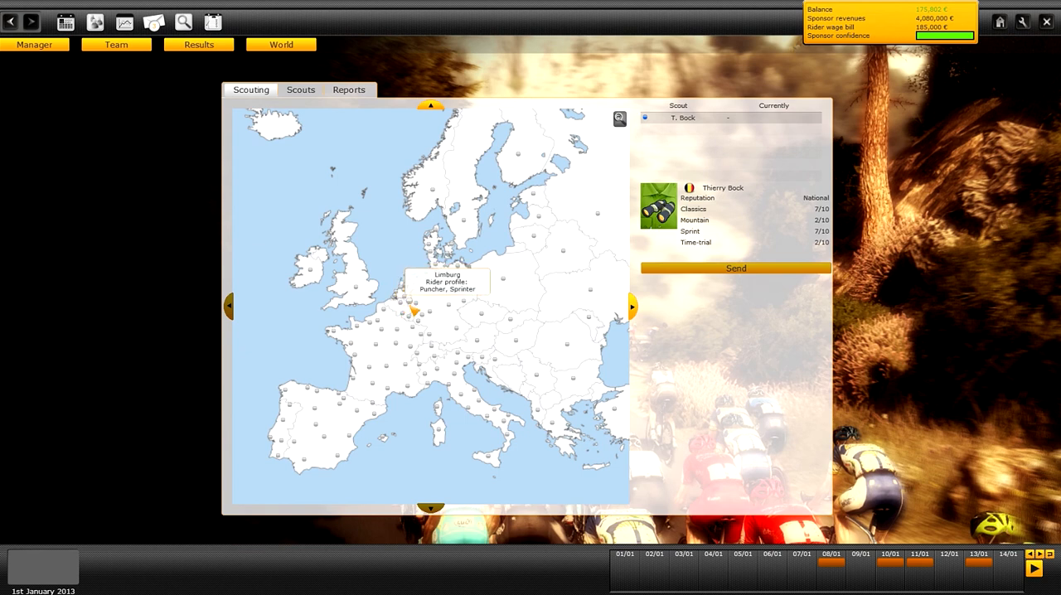
mouse_move(408, 311)
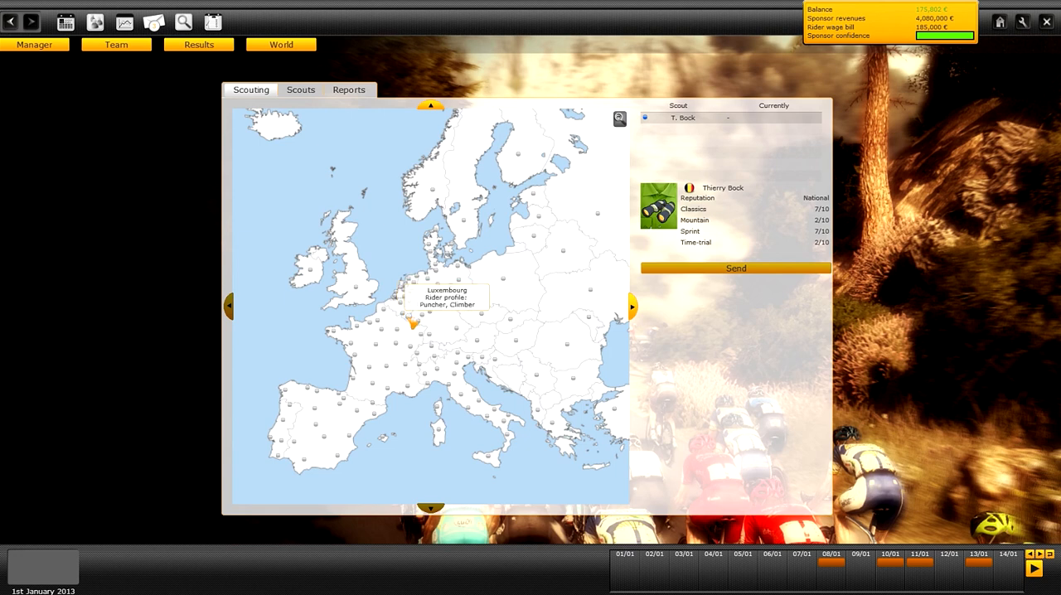
mouse_move(438, 268)
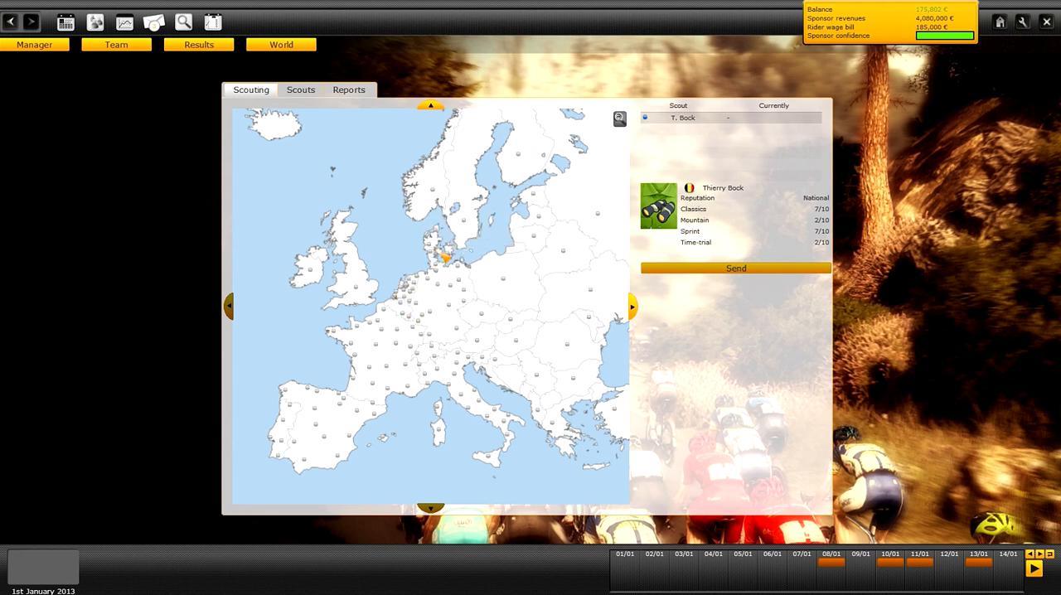
mouse_move(404, 305)
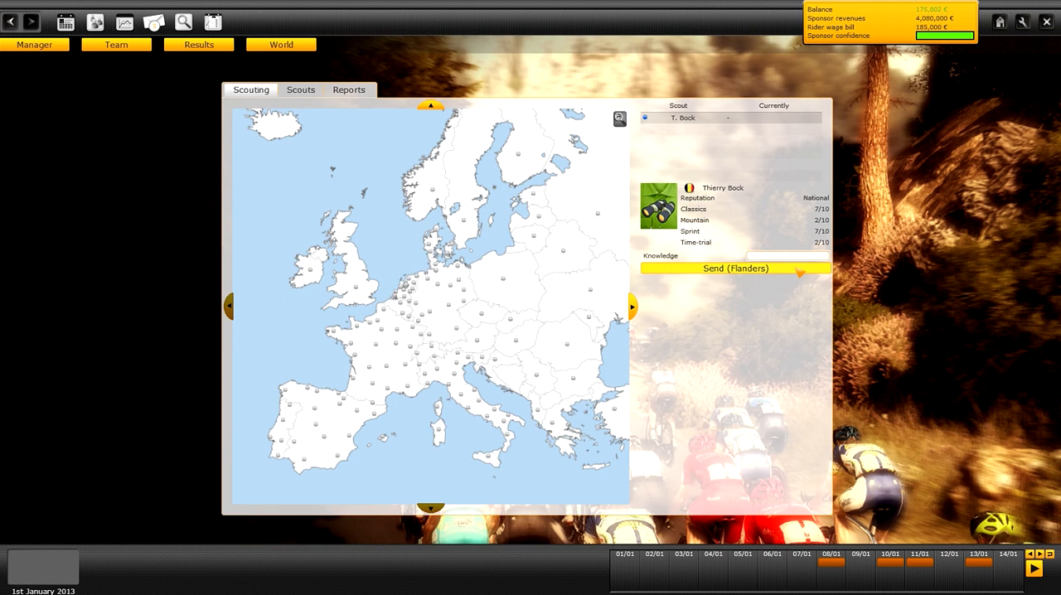
click(734, 269)
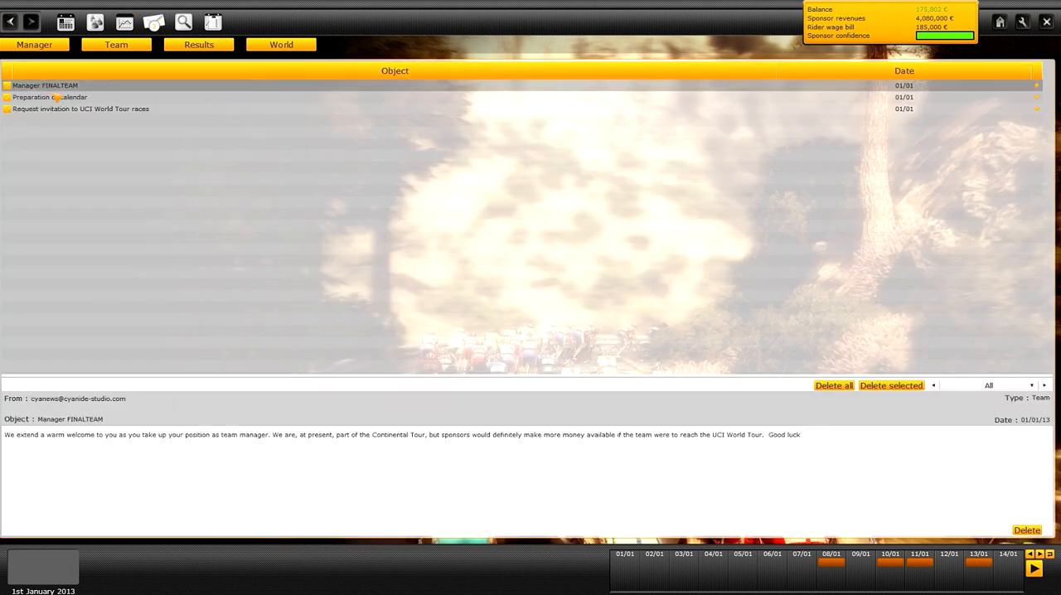
Read the calendar preparation message, then sort the squad roster by average rating.
click(50, 96)
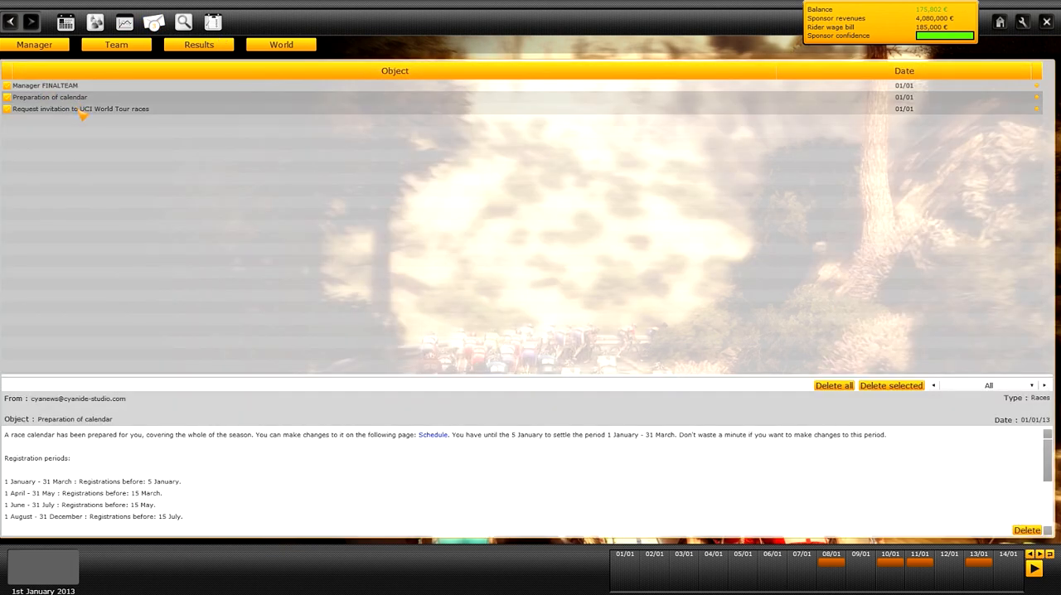
click(116, 43)
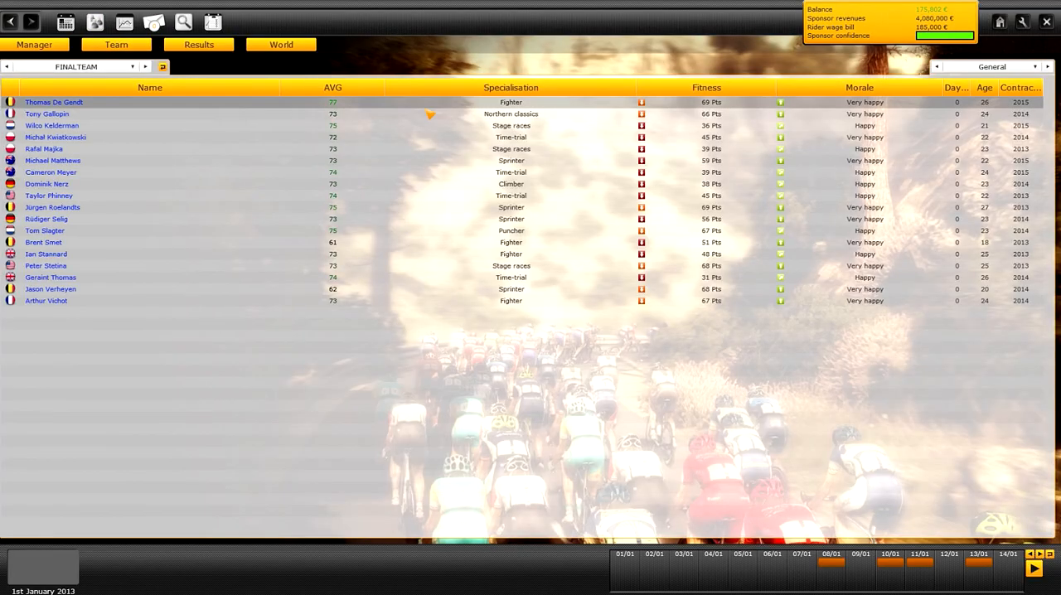
click(332, 88)
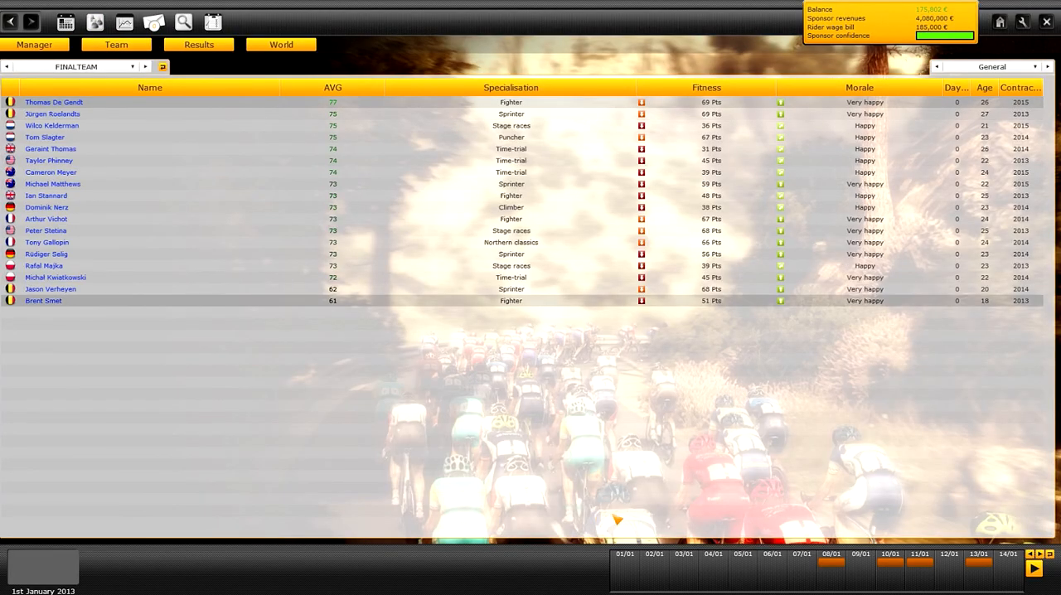